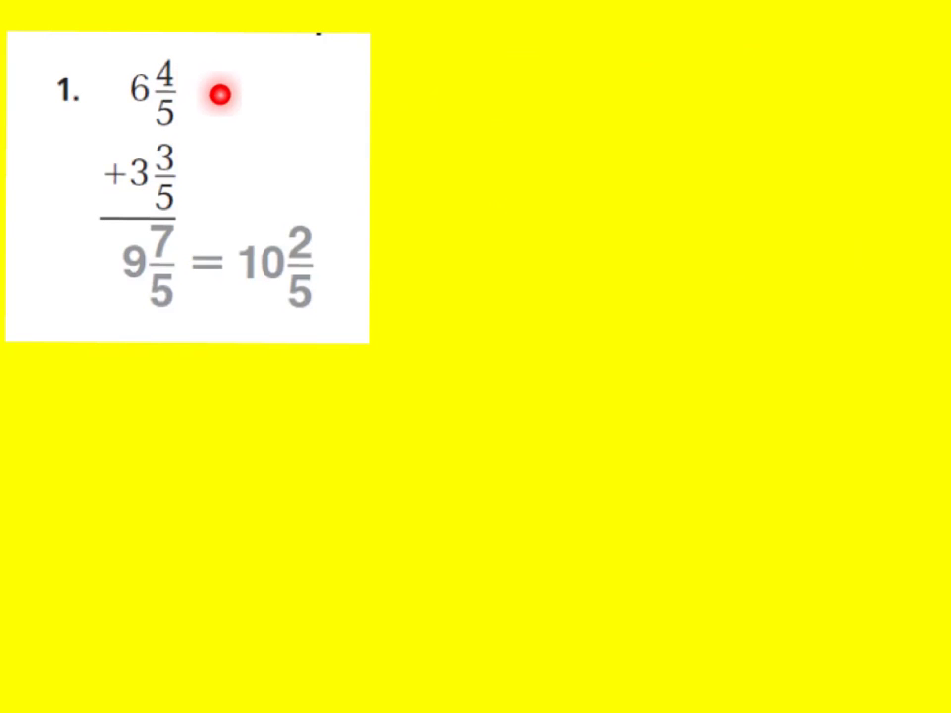
pyautogui.moveTo(171, 287)
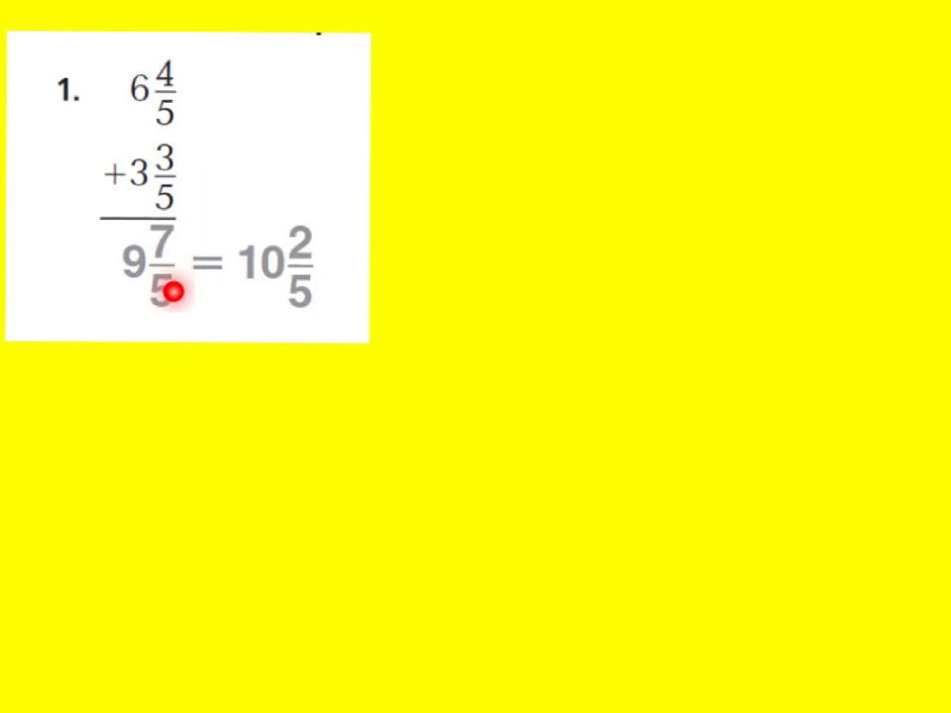
pyautogui.moveTo(243, 296)
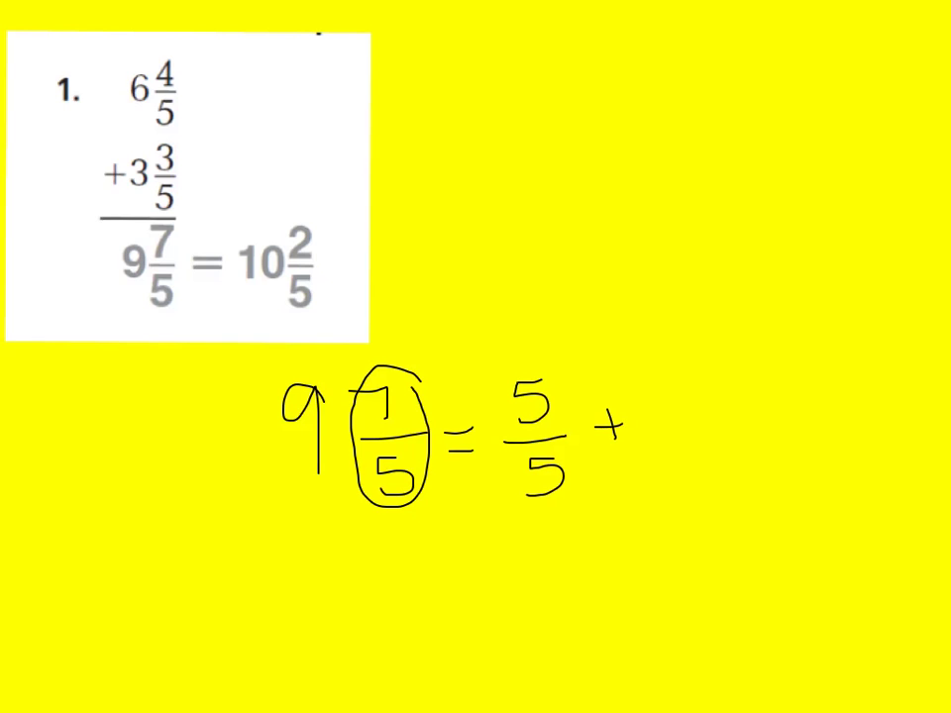
# - Handwrite 9 7/5 beside problem 1, circle 7/5, and begin splitting it as 5/5 plus the rest
pyautogui.moveTo(679, 396); pyautogui.dragTo(708, 456)
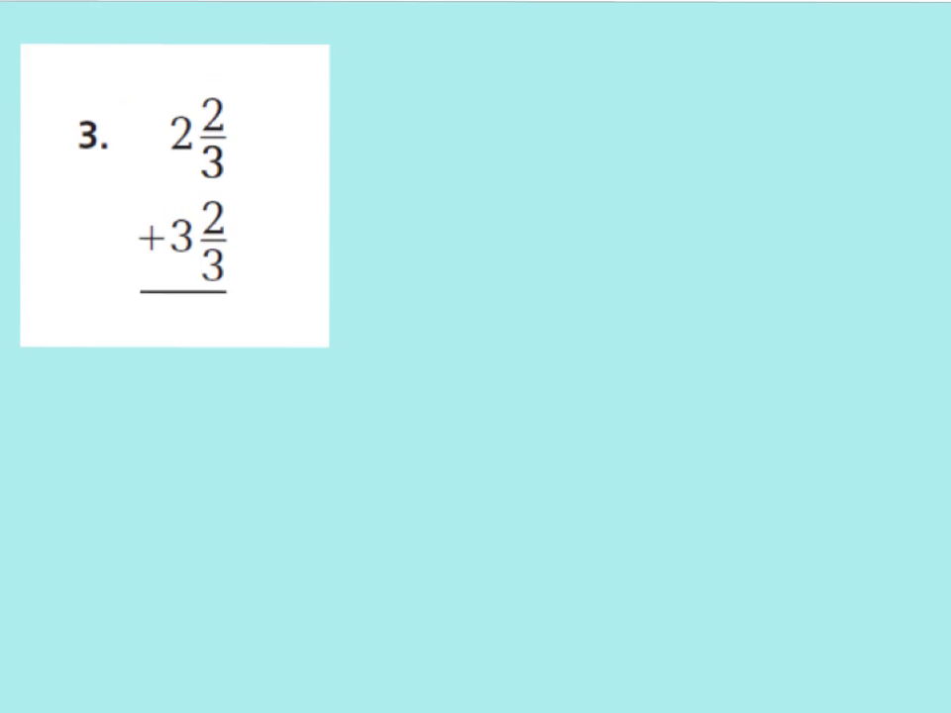
# - Write 5 4/3 = 3/3 + 1/3 under problem 3, then circle 1/3 and write 6 in blue
pyautogui.moveTo(230, 312); pyautogui.dragTo(230, 366)
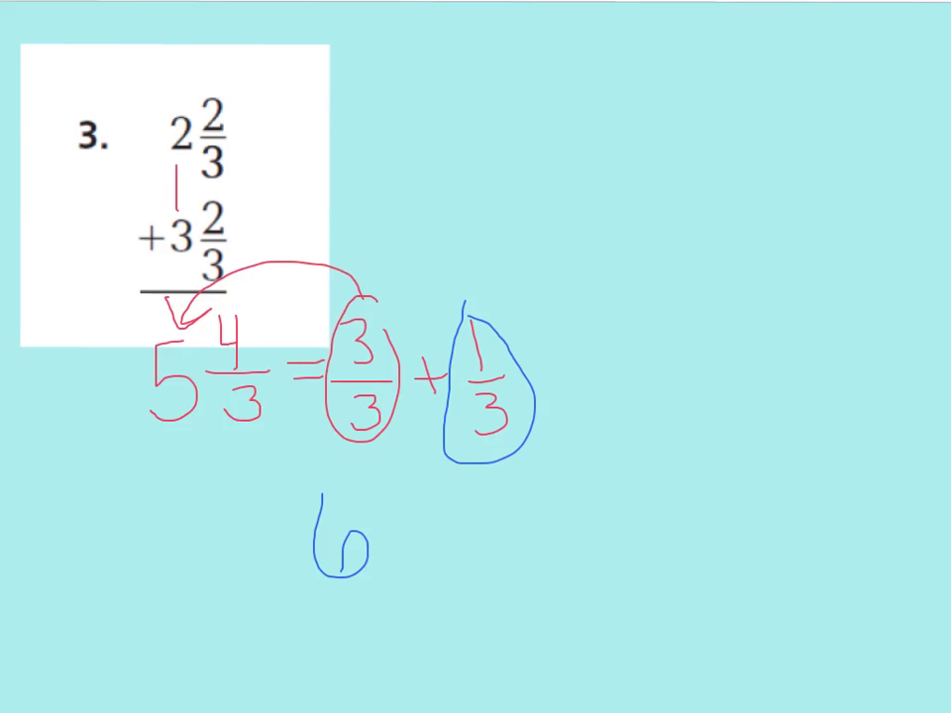
pyautogui.moveTo(401, 496); pyautogui.dragTo(411, 564)
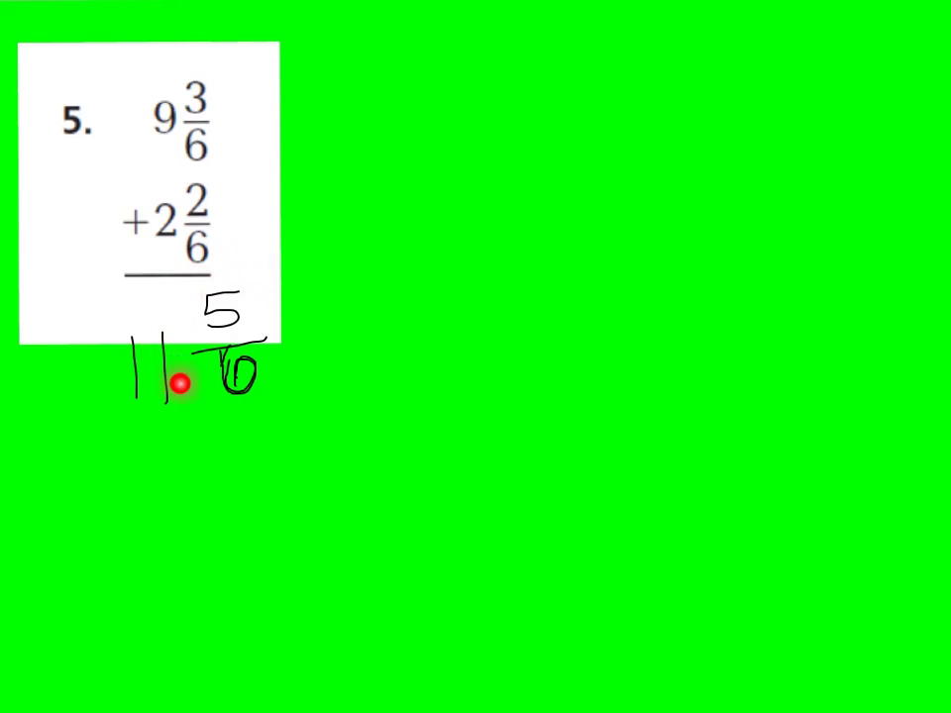
pyautogui.moveTo(181, 385)
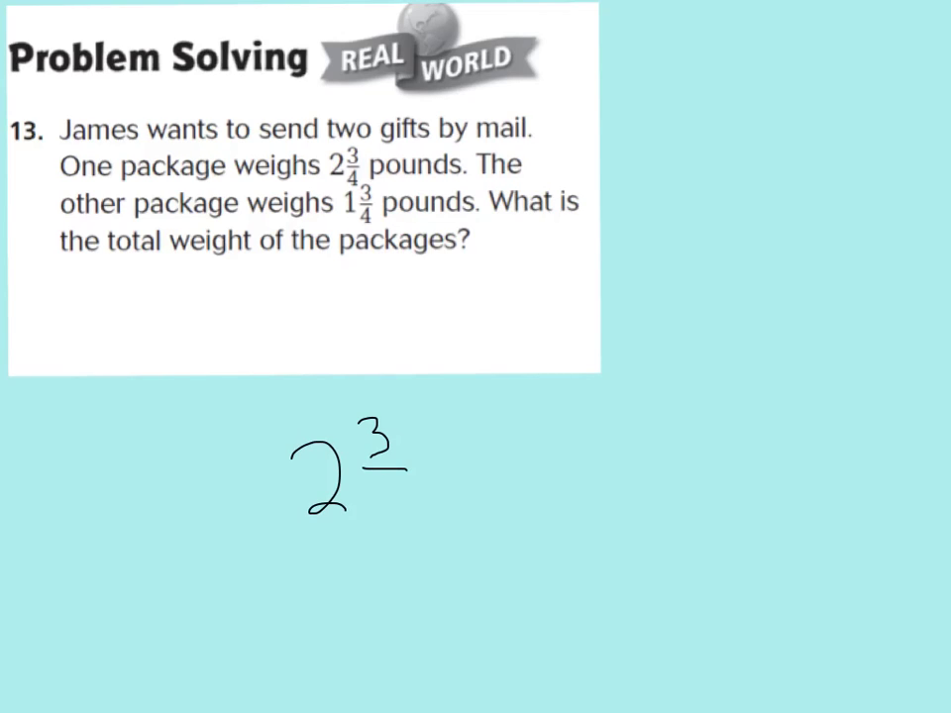
# - Handwrite the first package weight, 2 3/4, beneath the word problem
pyautogui.moveTo(371, 490); pyautogui.dragTo(382, 515)
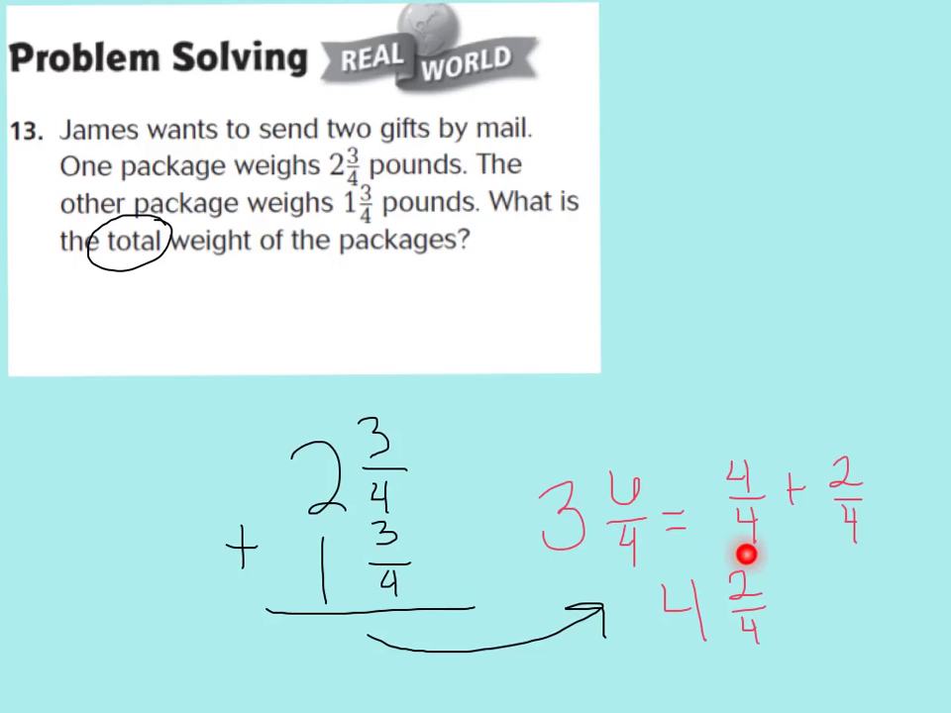
pyautogui.moveTo(803, 545)
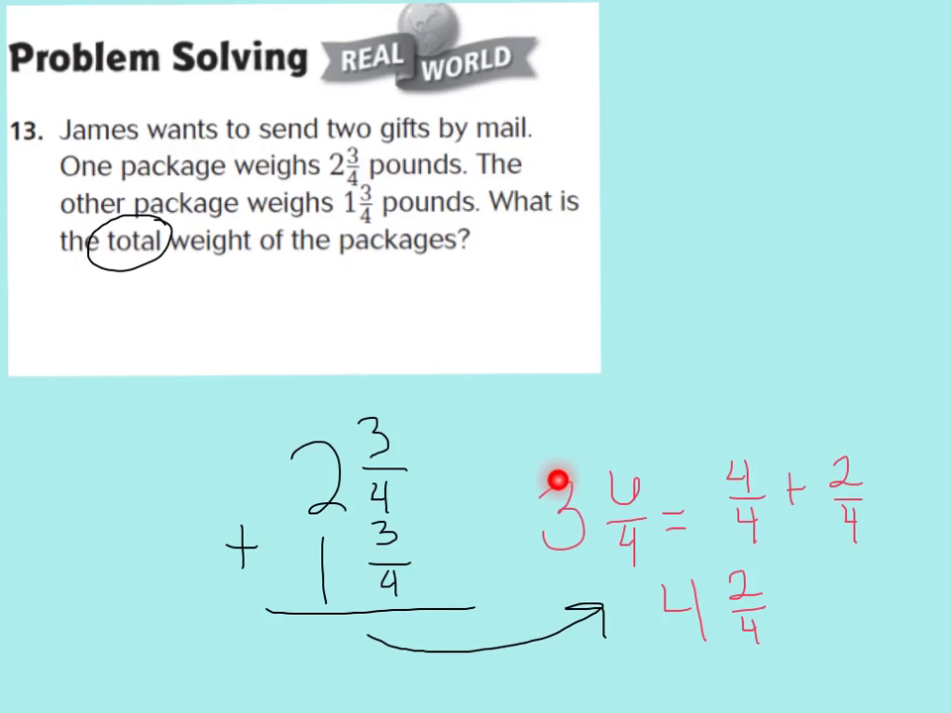
pyautogui.moveTo(558, 486)
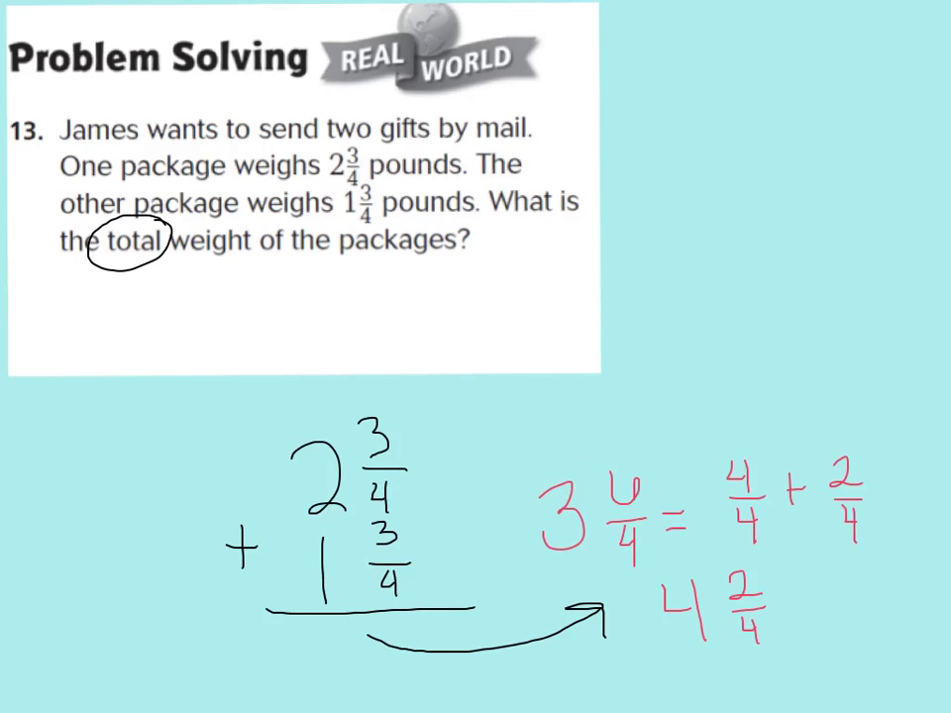